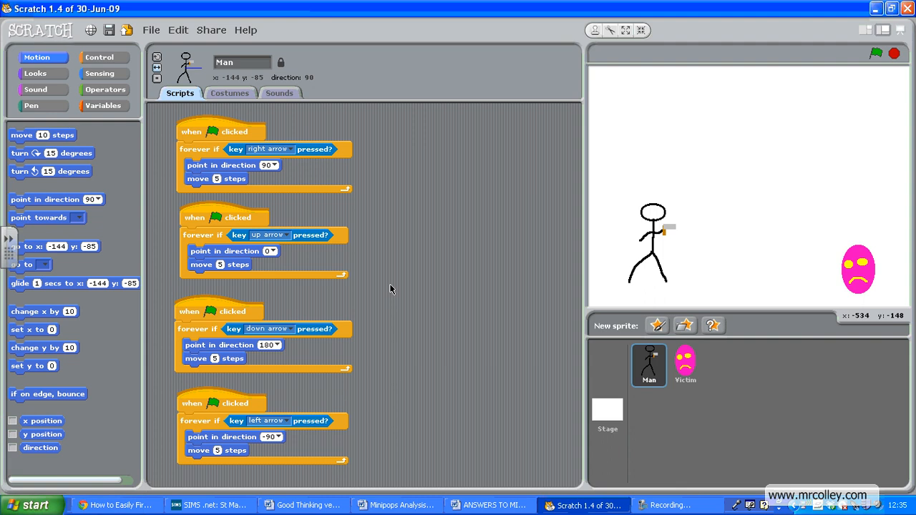
{"action": "mouse_move", "coordinate": [541, 367]}
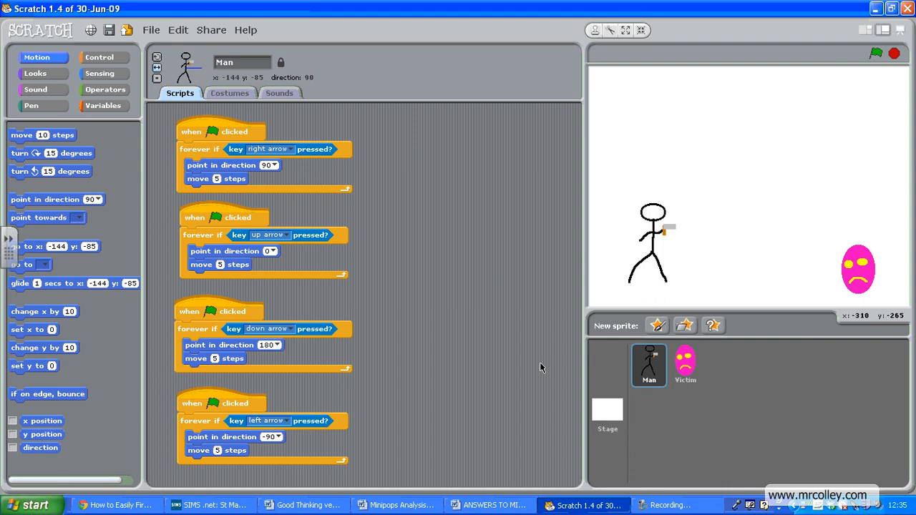
{"action": "mouse_move", "coordinate": [661, 227]}
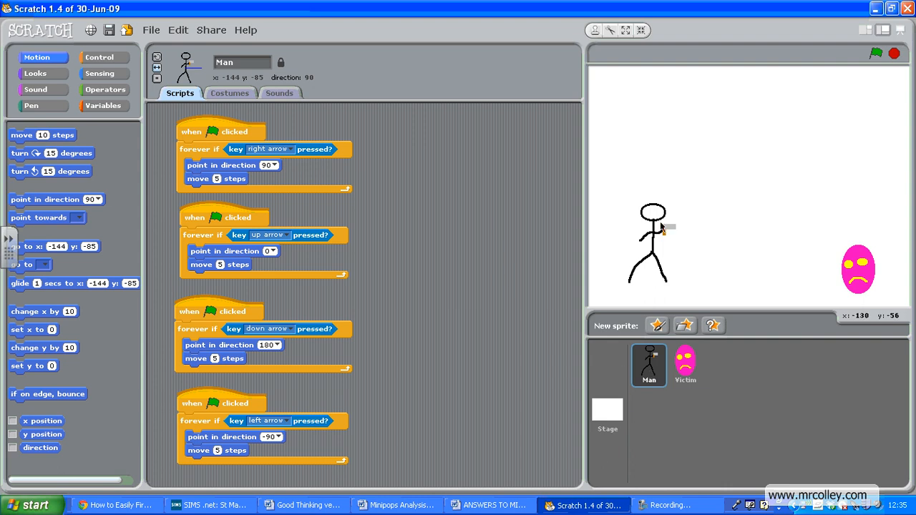
{"action": "mouse_move", "coordinate": [666, 231]}
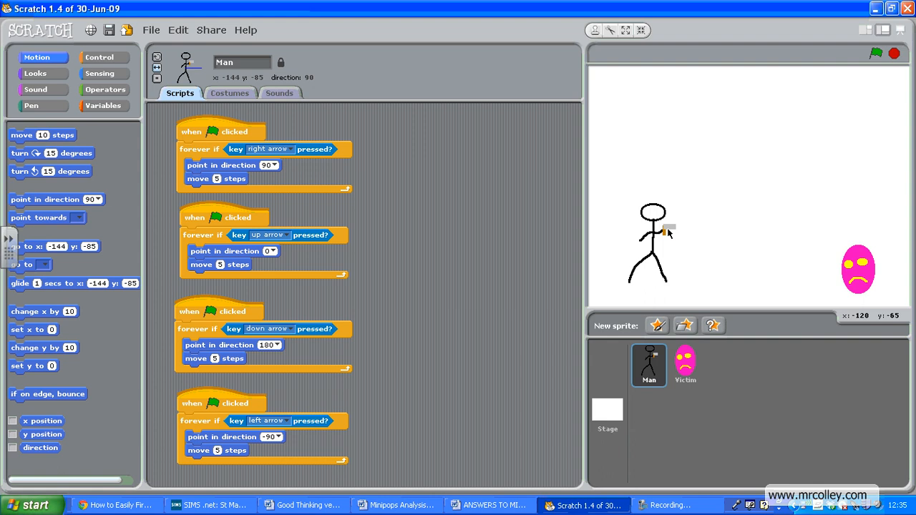
{"action": "mouse_move", "coordinate": [218, 263]}
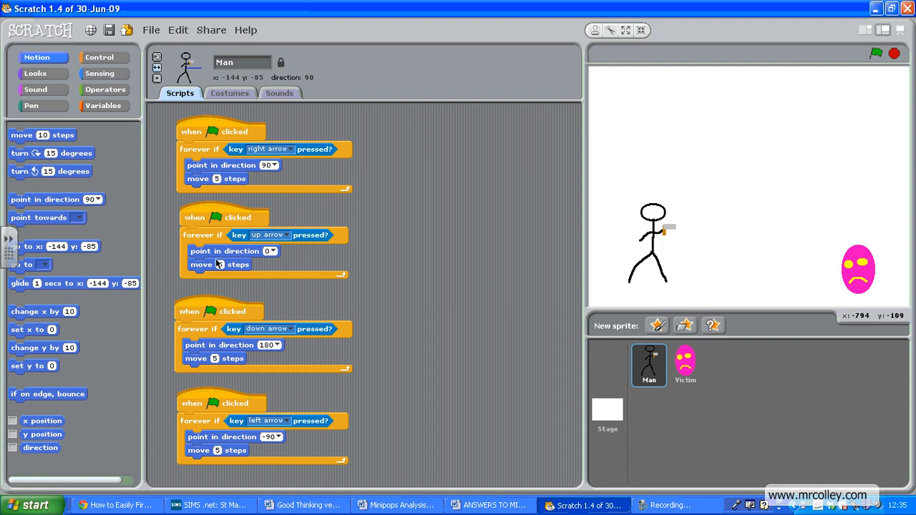
{"action": "mouse_move", "coordinate": [630, 187]}
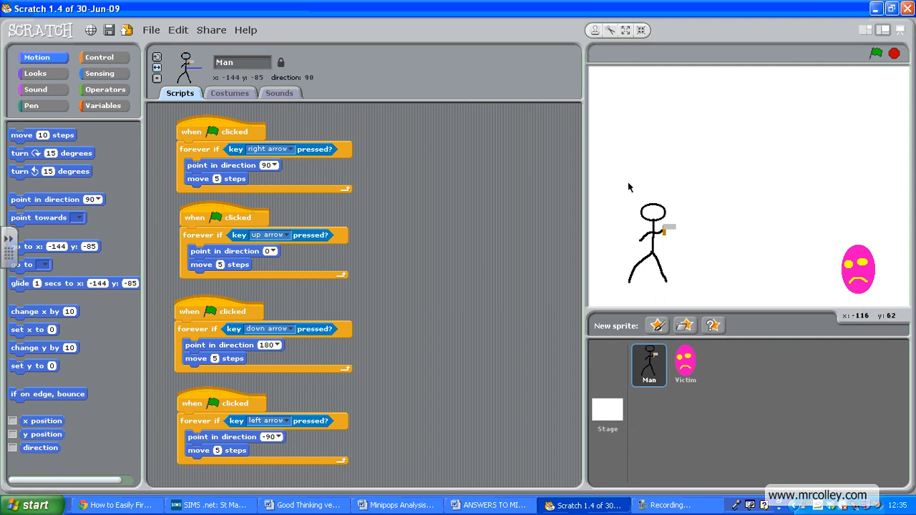
Step: Test the Man sprite's four arrow-key movement scripts on the stage
{"action": "left_click", "coordinate": [874, 53]}
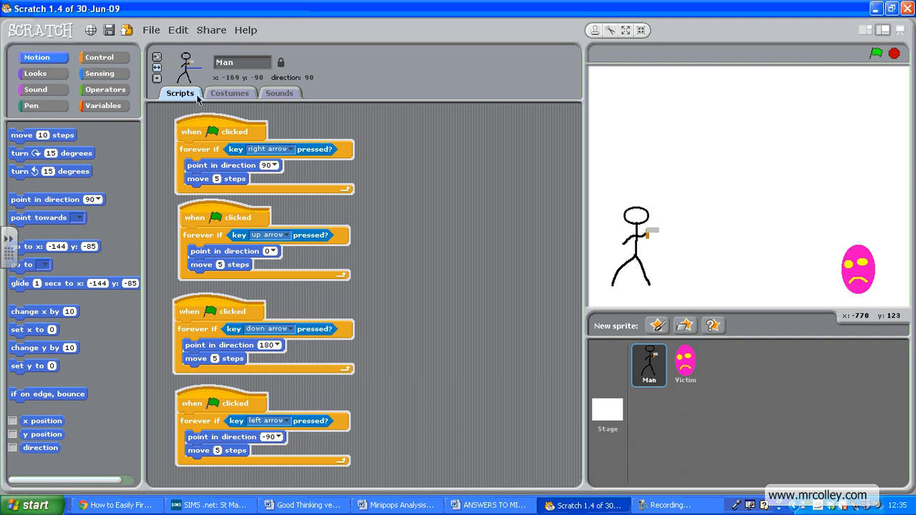
{"action": "mouse_move", "coordinate": [157, 71]}
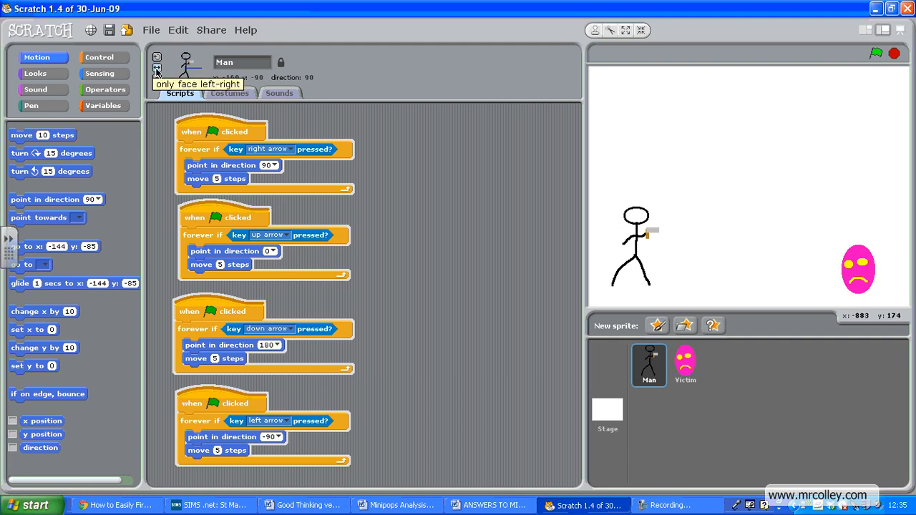
{"action": "mouse_move", "coordinate": [269, 275]}
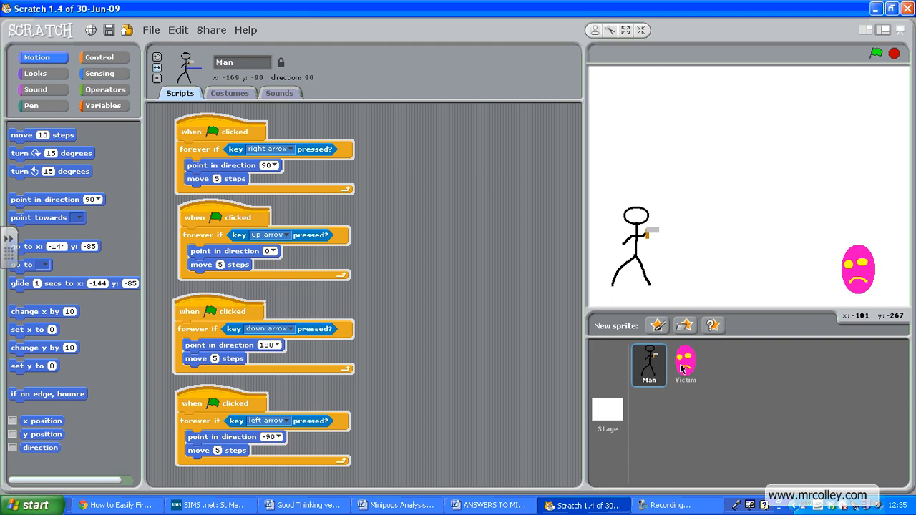
Step: Give Victim a flag script: point in direction 0, forever move 10 steps and bounce
{"action": "left_click", "coordinate": [684, 365]}
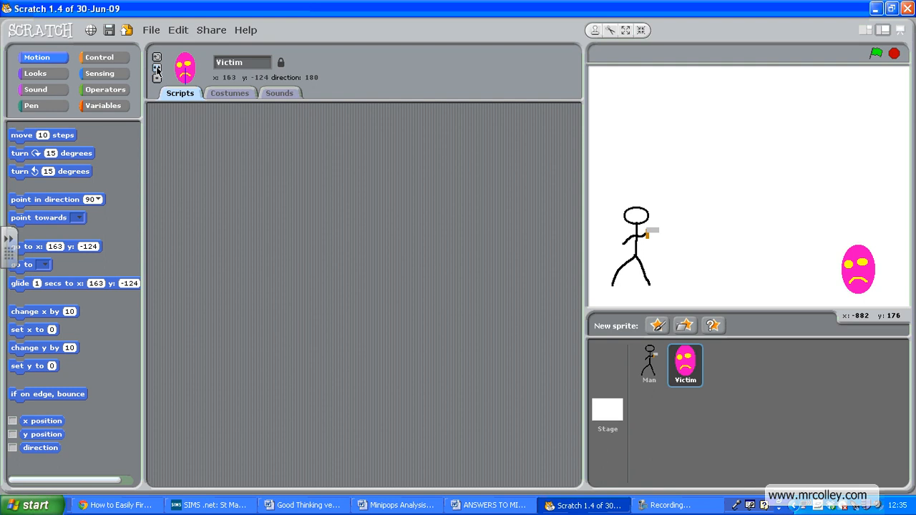
{"action": "mouse_move", "coordinate": [889, 315]}
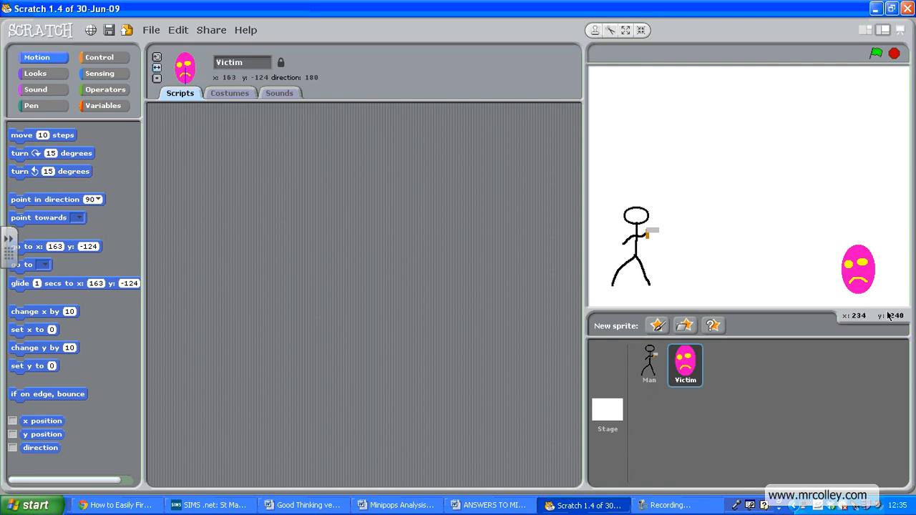
{"action": "mouse_move", "coordinate": [100, 57]}
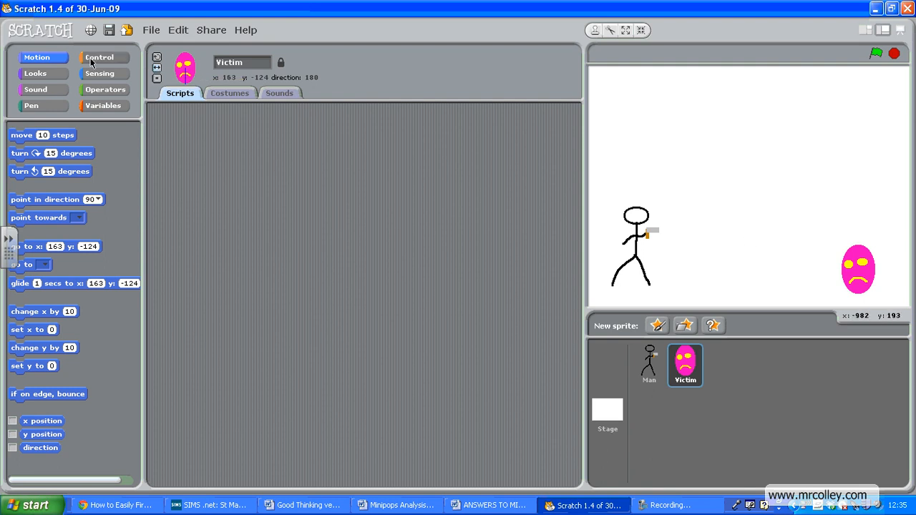
{"action": "left_click", "coordinate": [99, 57]}
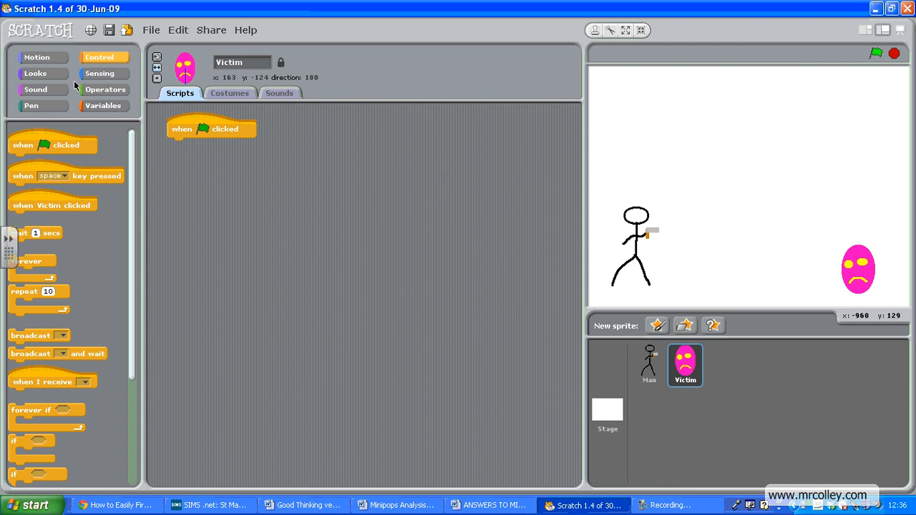
{"action": "left_click", "coordinate": [37, 56]}
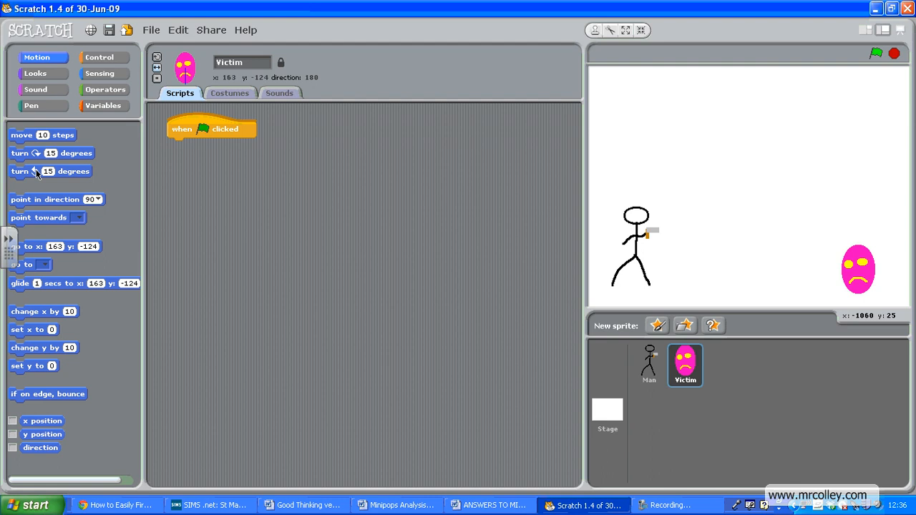
{"action": "left_click_drag", "start_coordinate": [46, 198], "coordinate": [204, 145]}
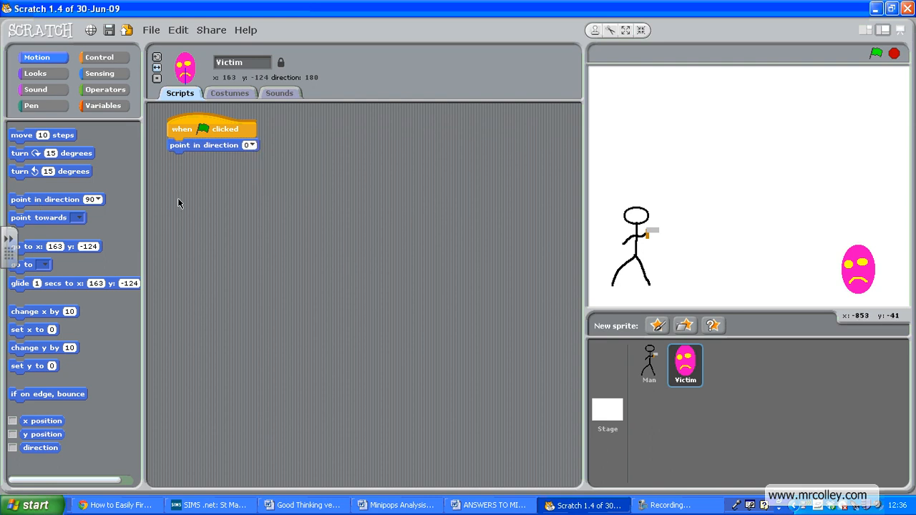
{"action": "left_click", "coordinate": [98, 57]}
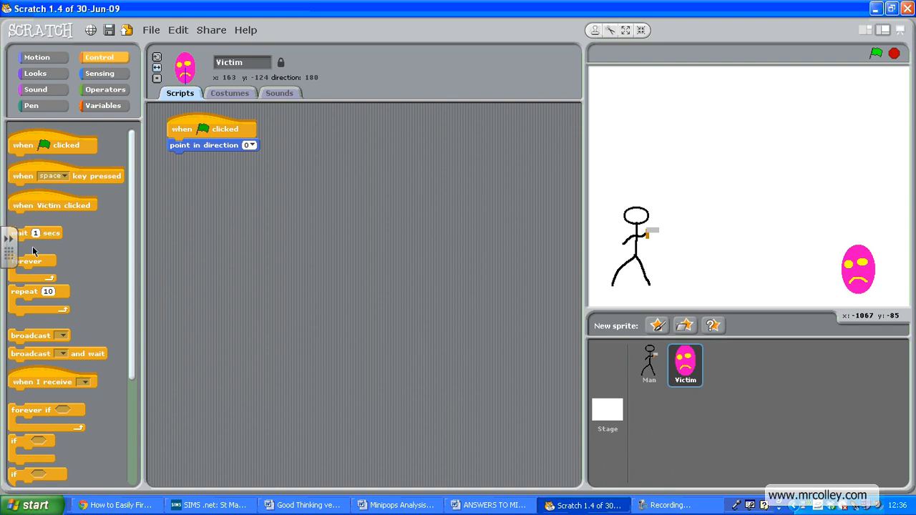
{"action": "left_click_drag", "start_coordinate": [30, 261], "coordinate": [191, 158]}
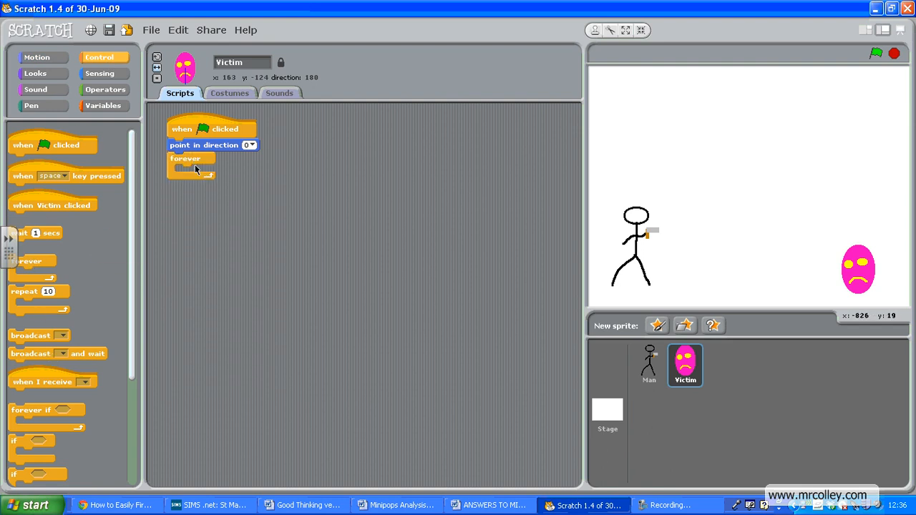
{"action": "left_click", "coordinate": [36, 57]}
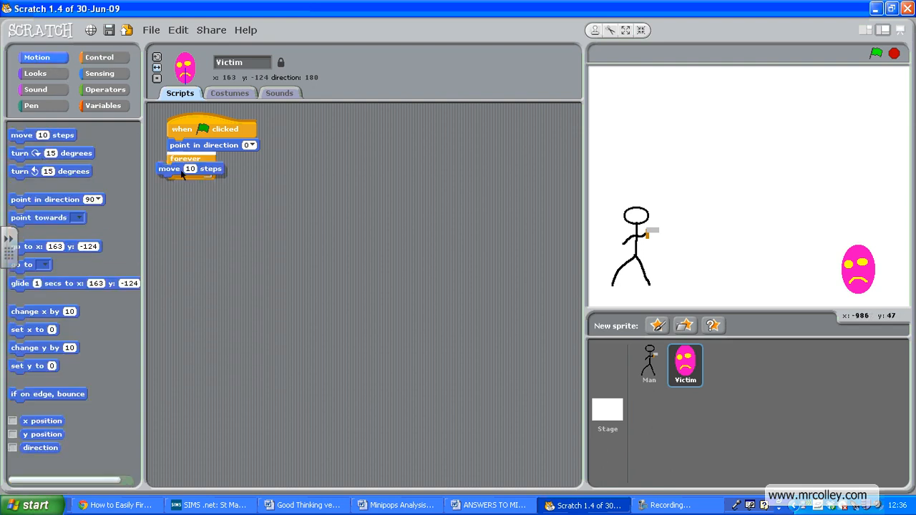
{"action": "left_click_drag", "start_coordinate": [47, 394], "coordinate": [218, 191]}
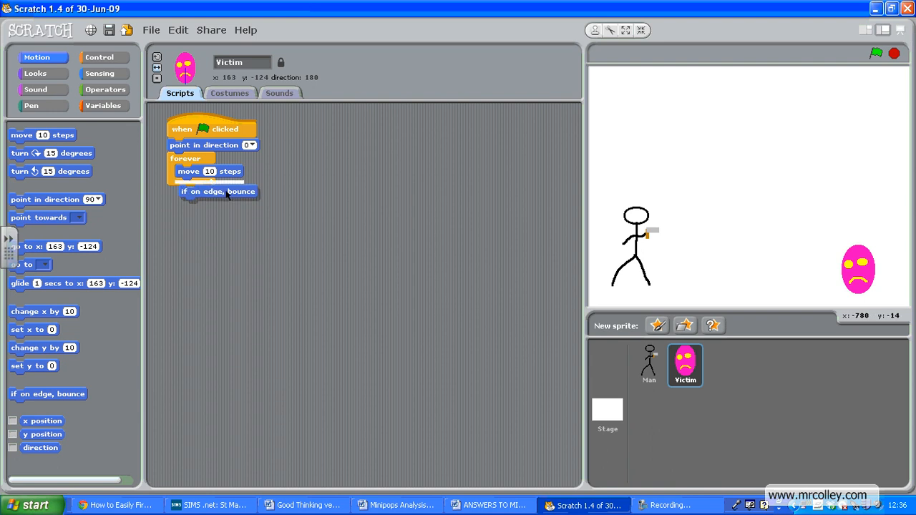
{"action": "left_click_drag", "start_coordinate": [218, 191], "coordinate": [215, 185]}
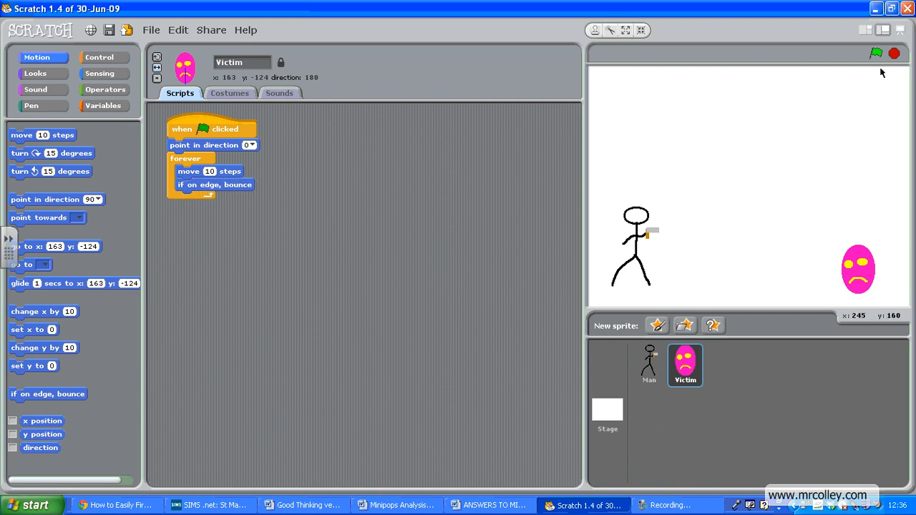
Step: Run the game to watch the victim bounce vertically, then stop it
{"action": "left_click", "coordinate": [876, 53]}
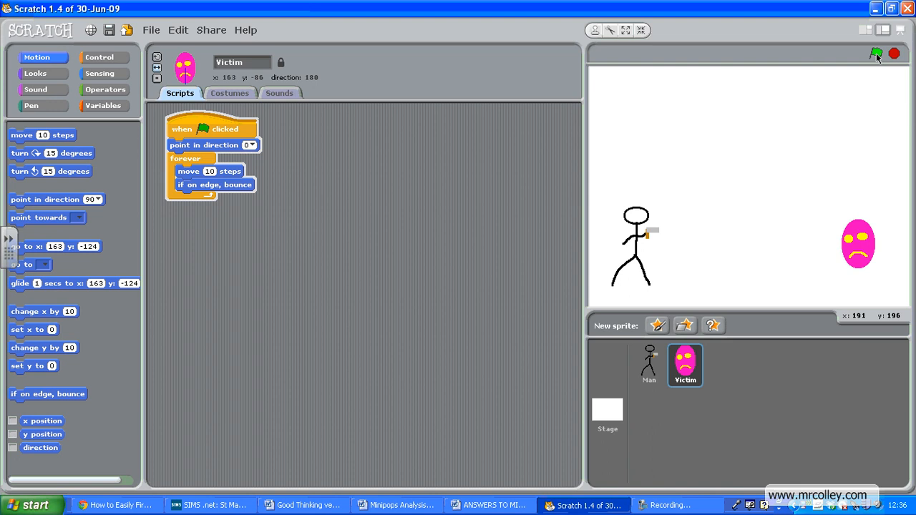
{"action": "left_click", "coordinate": [877, 53]}
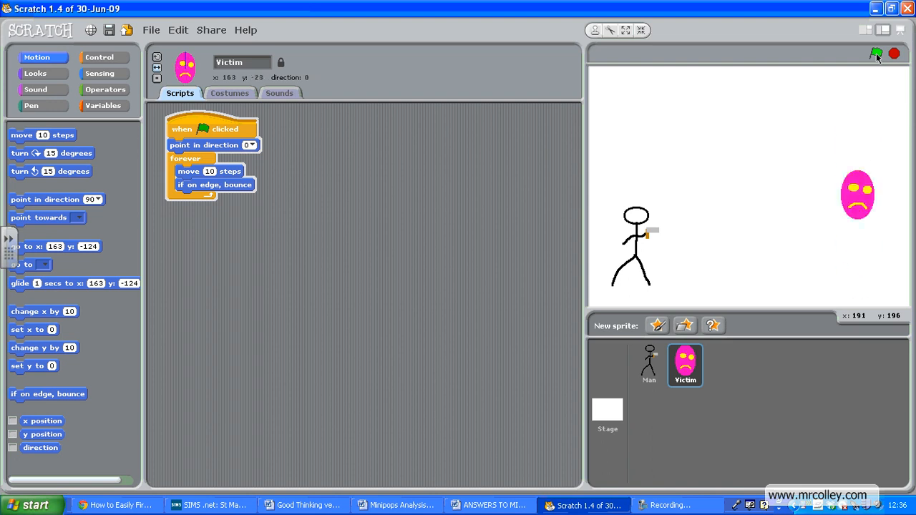
{"action": "left_click", "coordinate": [876, 54]}
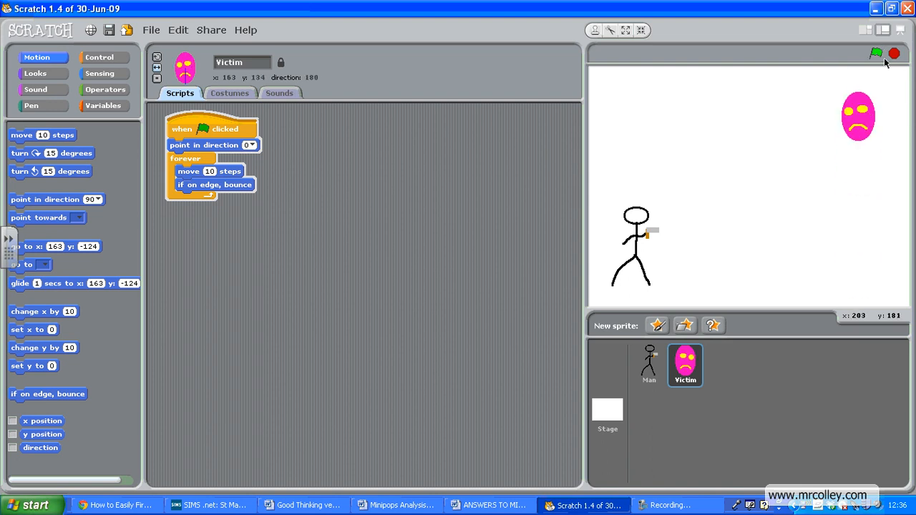
{"action": "left_click", "coordinate": [876, 53]}
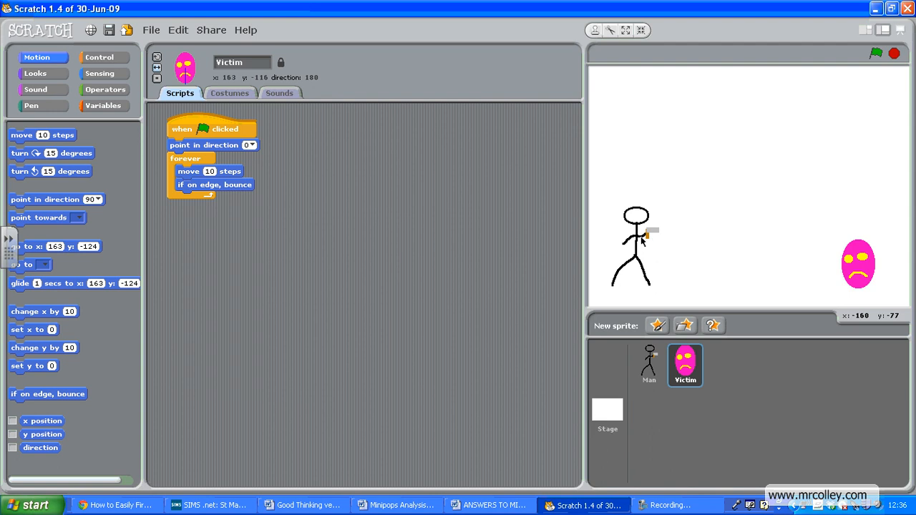
{"action": "mouse_move", "coordinate": [890, 249]}
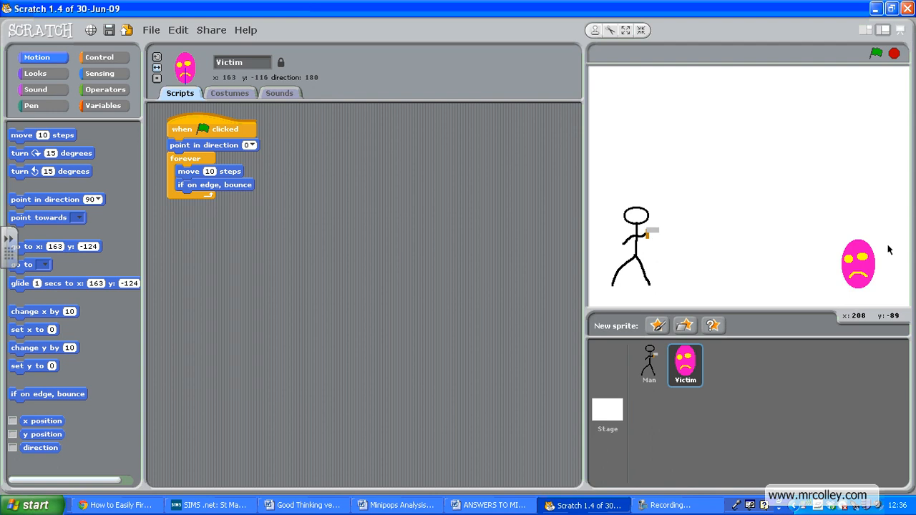
{"action": "mouse_move", "coordinate": [357, 224]}
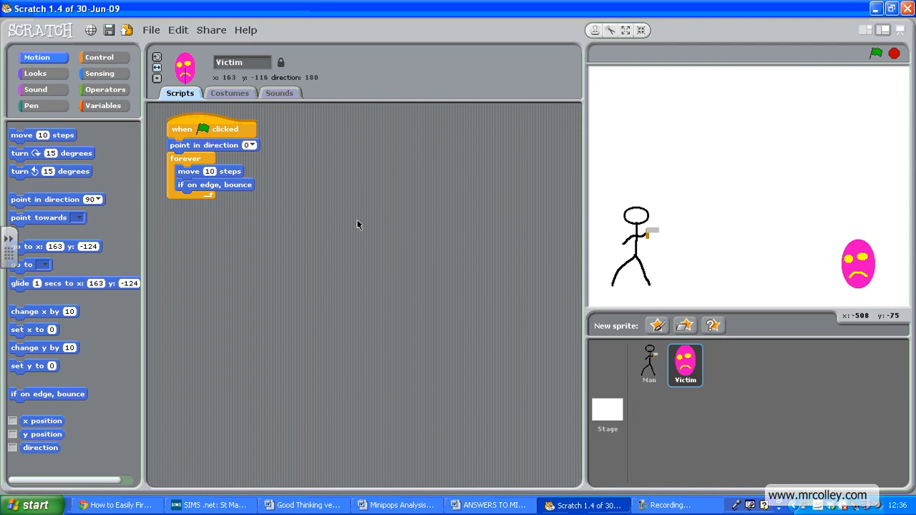
Step: Paint a new sprite as a tiny filled red dot with the ellipse tool
{"action": "left_click", "coordinate": [656, 325]}
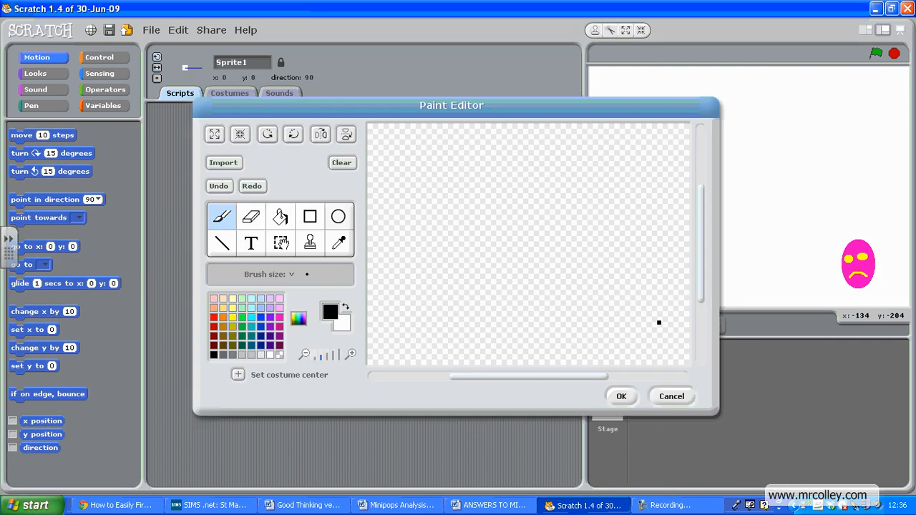
{"action": "left_click", "coordinate": [338, 216]}
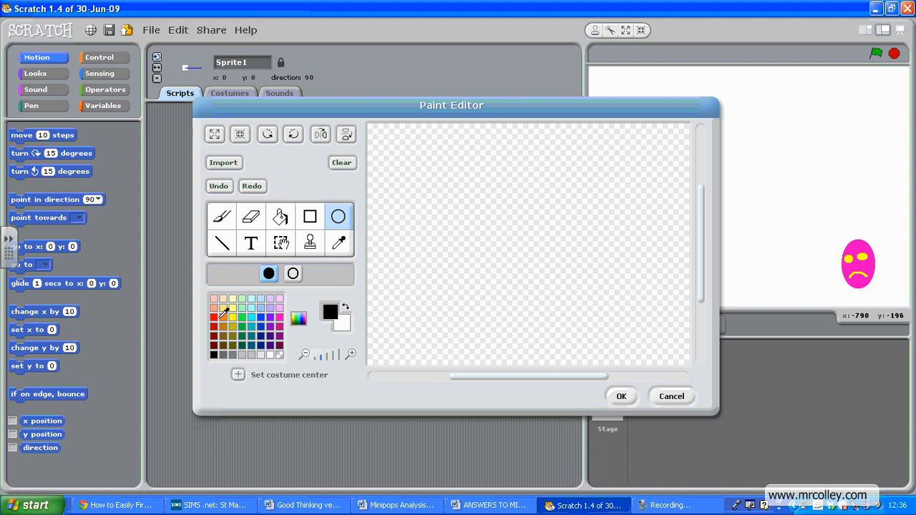
{"action": "left_click", "coordinate": [218, 317]}
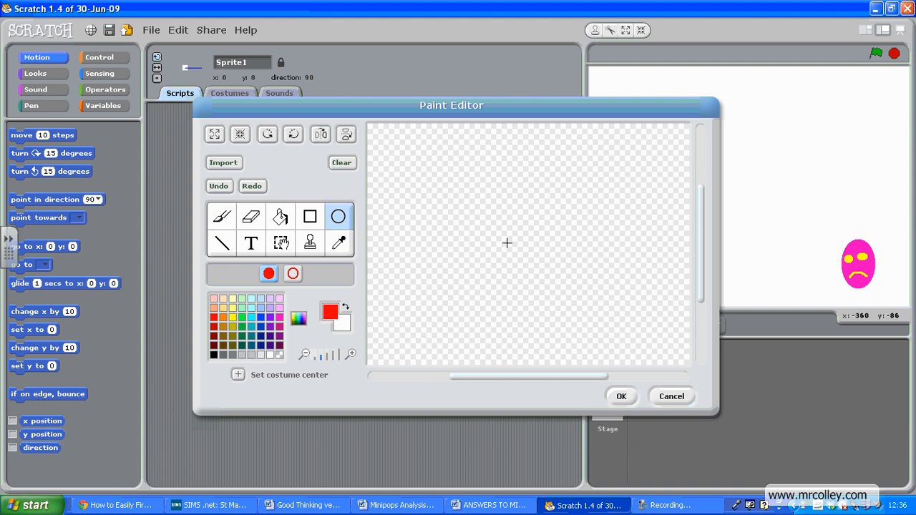
{"action": "left_click", "coordinate": [510, 249]}
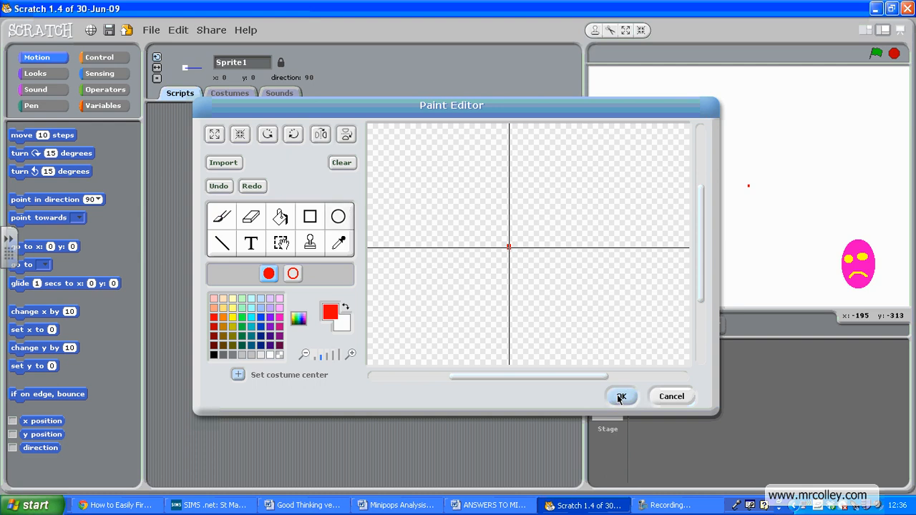
{"action": "left_click", "coordinate": [621, 396]}
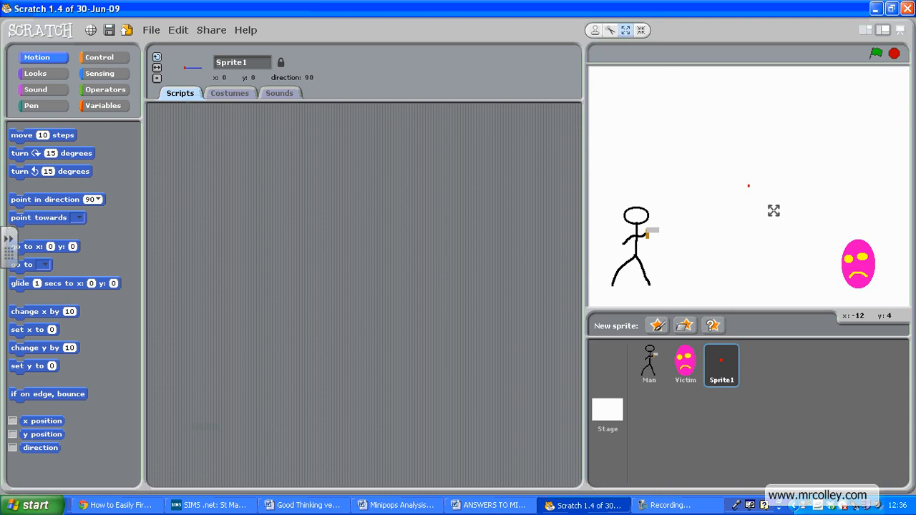
{"action": "mouse_move", "coordinate": [750, 196]}
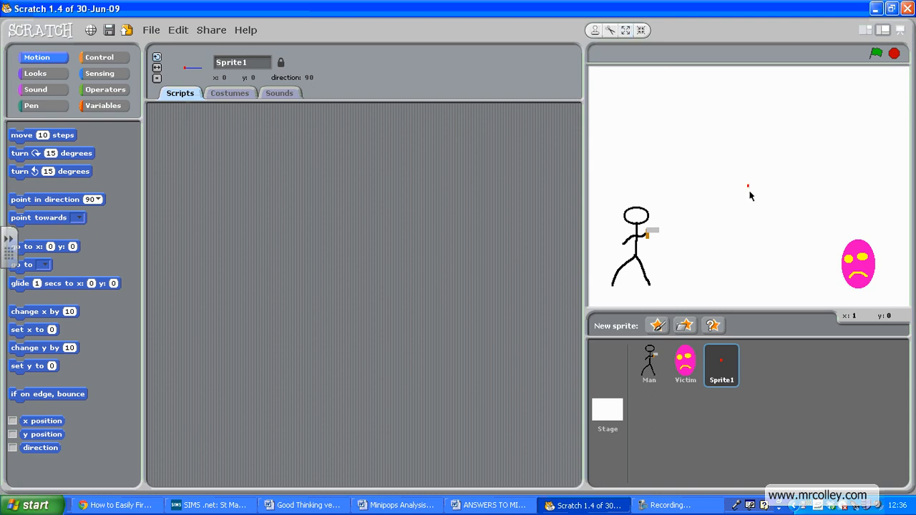
{"action": "left_click", "coordinate": [607, 415]}
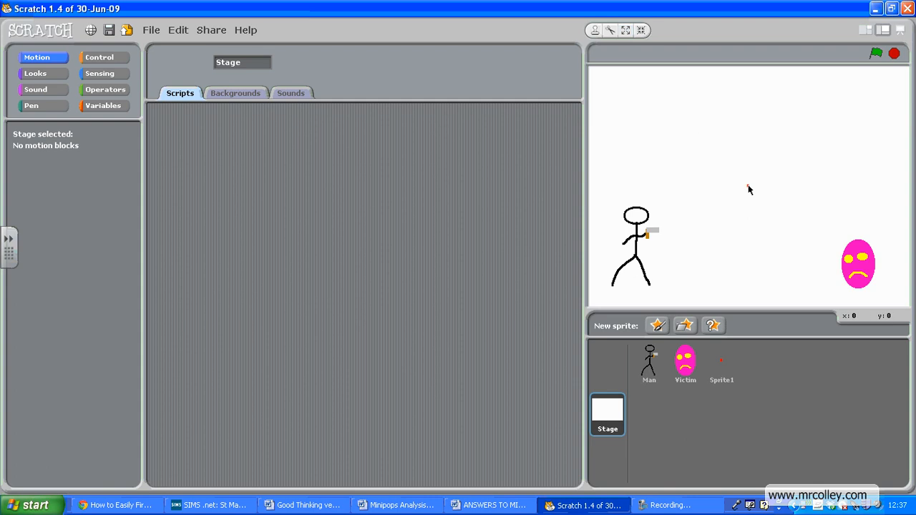
{"action": "left_click", "coordinate": [720, 365]}
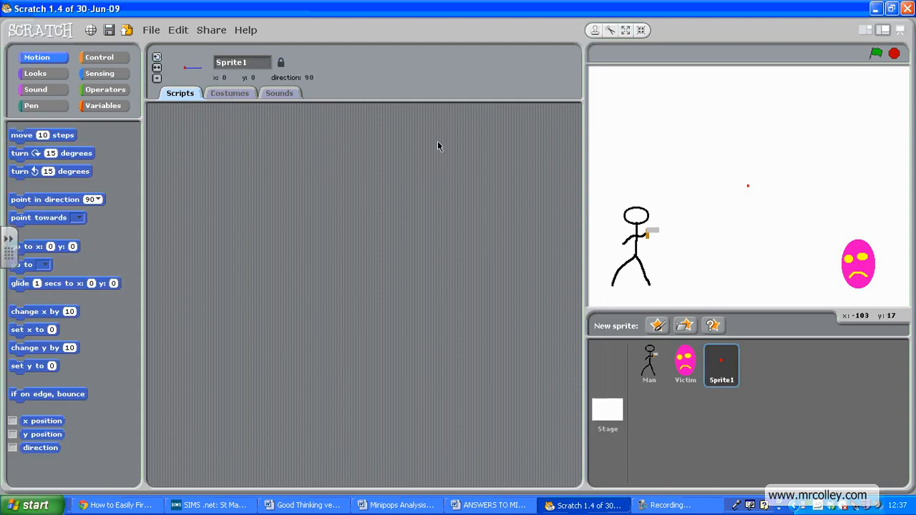
{"action": "mouse_move", "coordinate": [784, 40]}
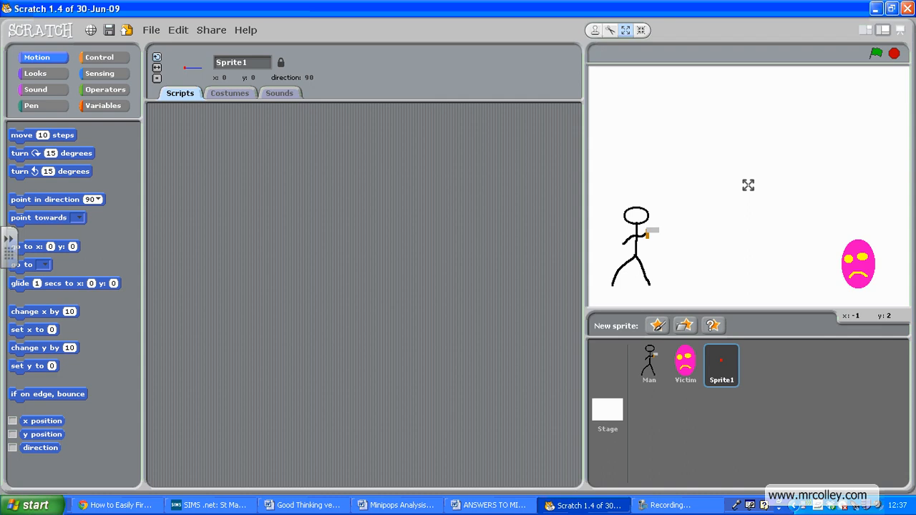
{"action": "mouse_move", "coordinate": [662, 174]}
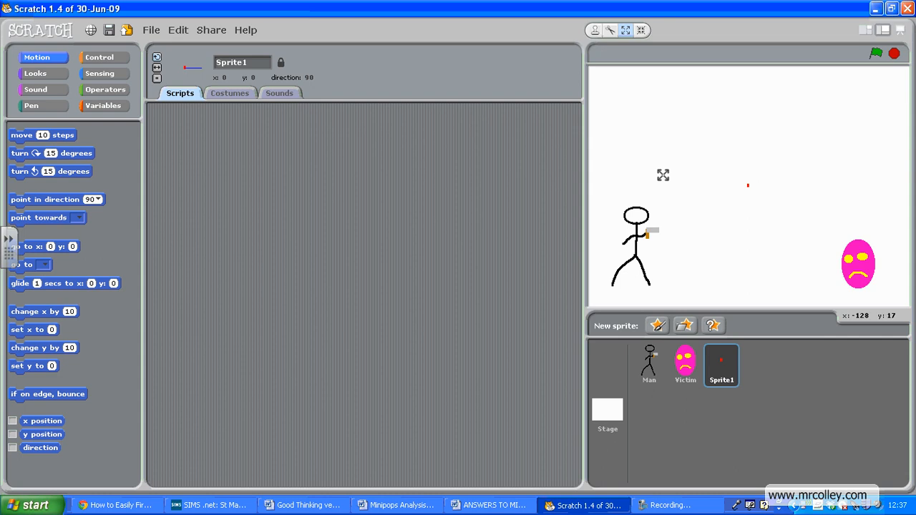
{"action": "mouse_move", "coordinate": [702, 33]}
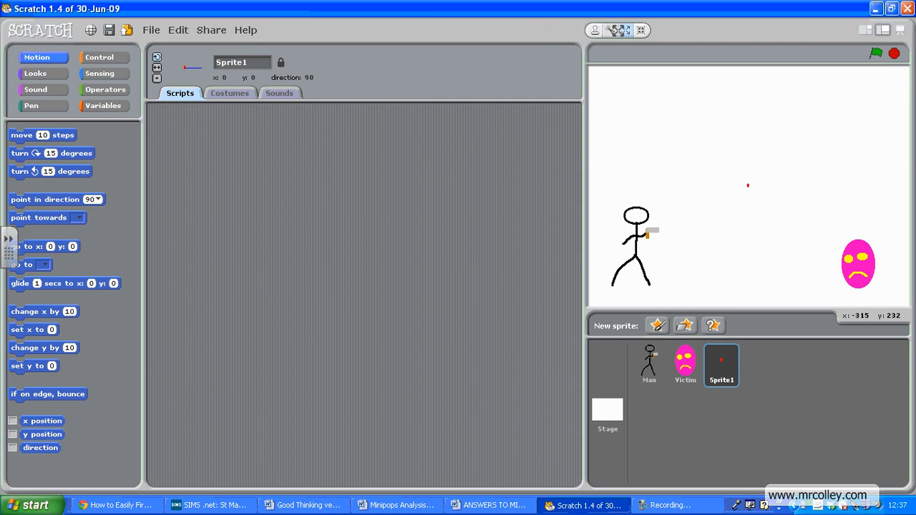
{"action": "mouse_move", "coordinate": [651, 235]}
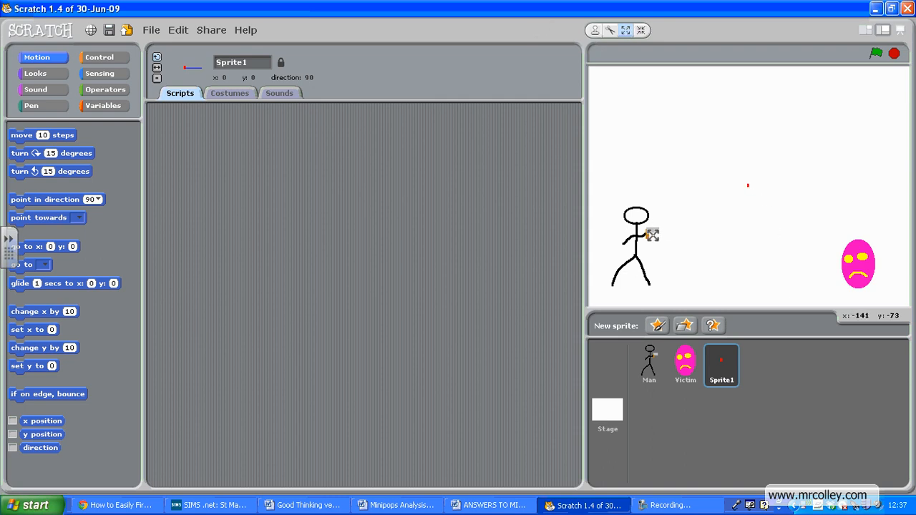
{"action": "left_click", "coordinate": [649, 365]}
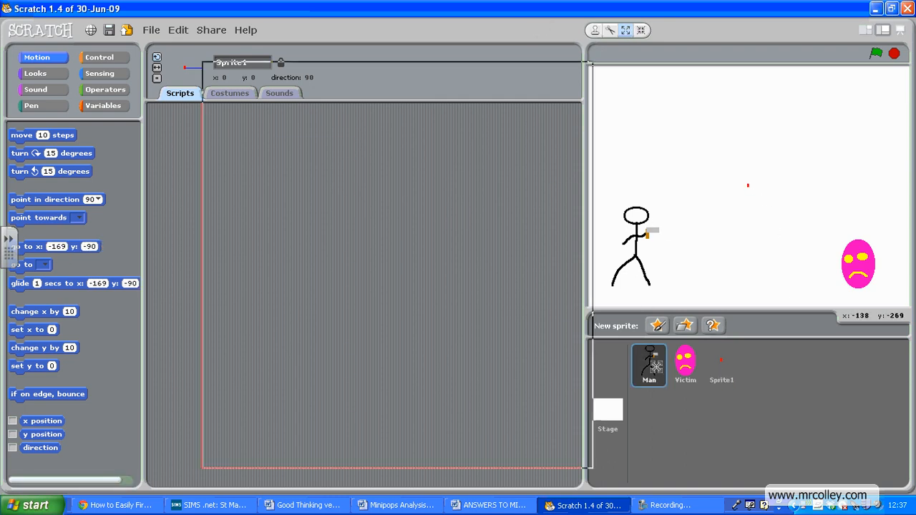
{"action": "left_click", "coordinate": [648, 366]}
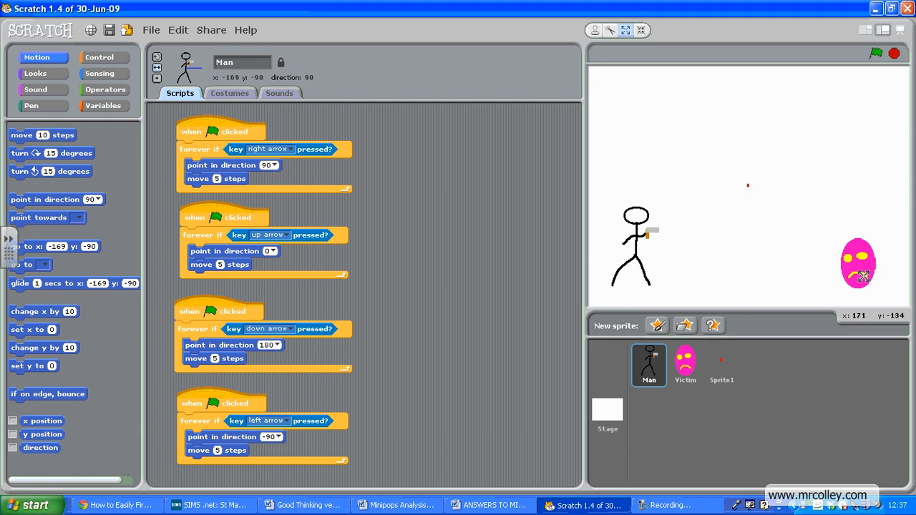
{"action": "left_click", "coordinate": [685, 365]}
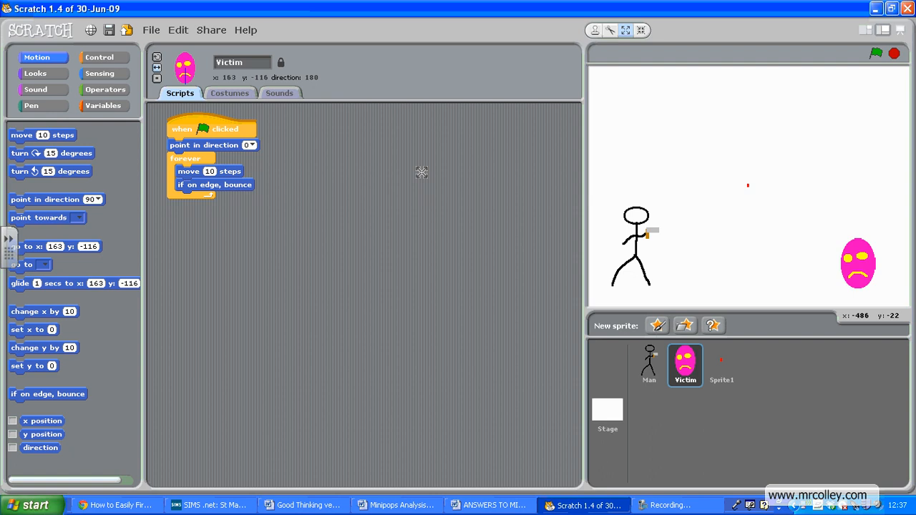
{"action": "mouse_move", "coordinate": [744, 220]}
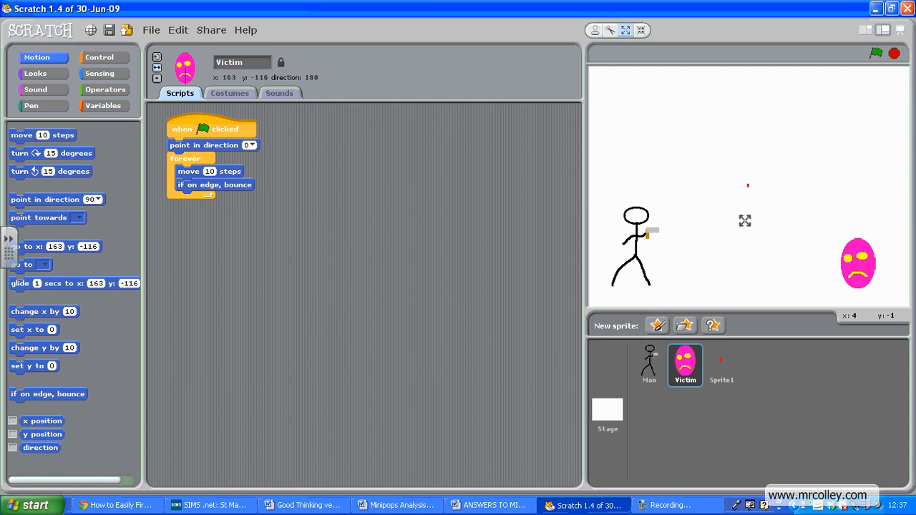
{"action": "mouse_move", "coordinate": [550, 32]}
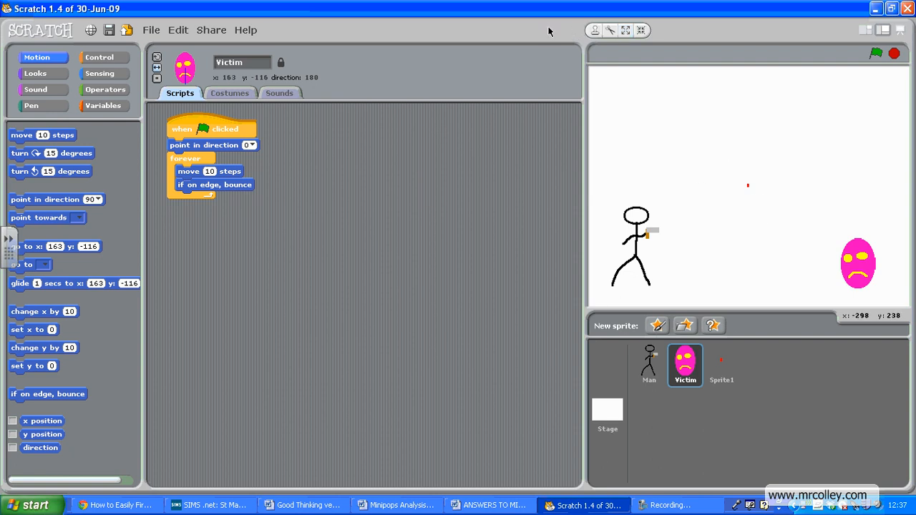
{"action": "left_click", "coordinate": [720, 365]}
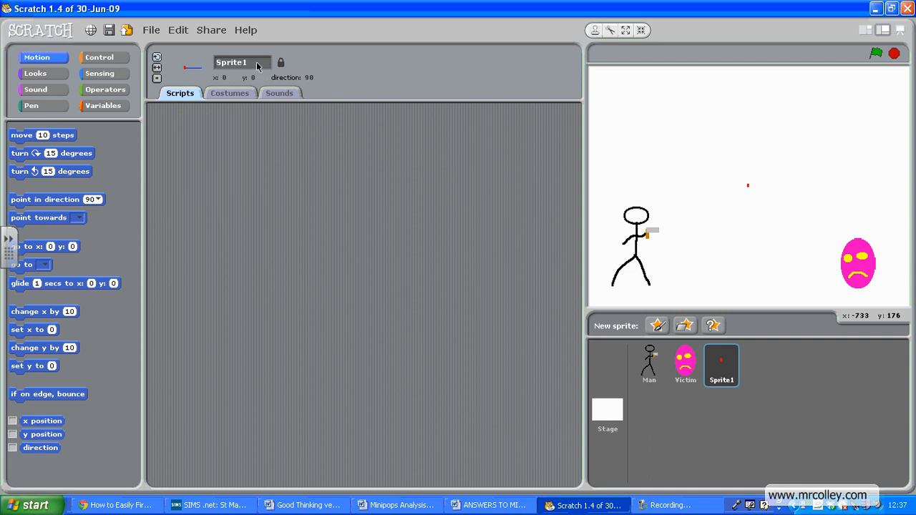